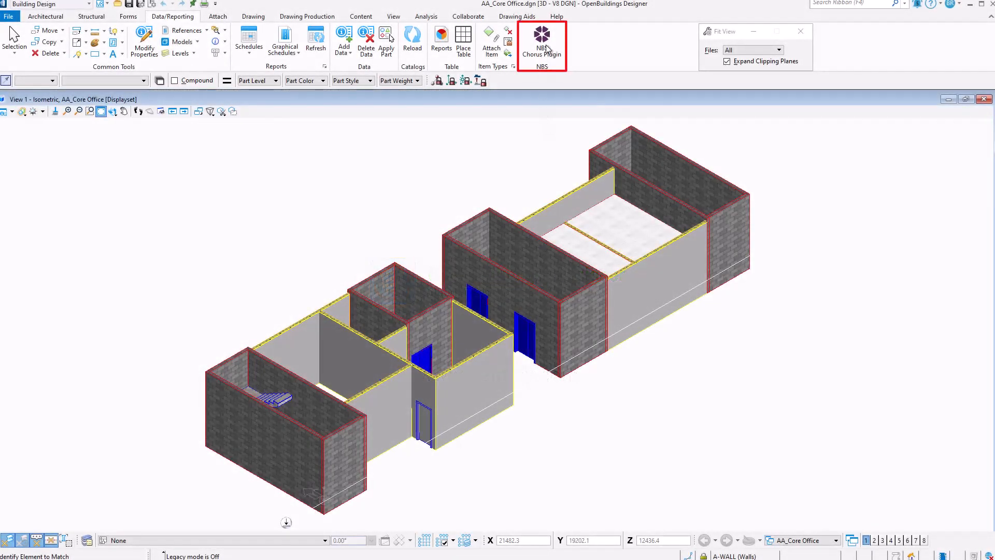
Dock the NBS Chorus Plugin panel from the Data/Reporting ribbon, showing its sign-in page.
left_click(541, 44)
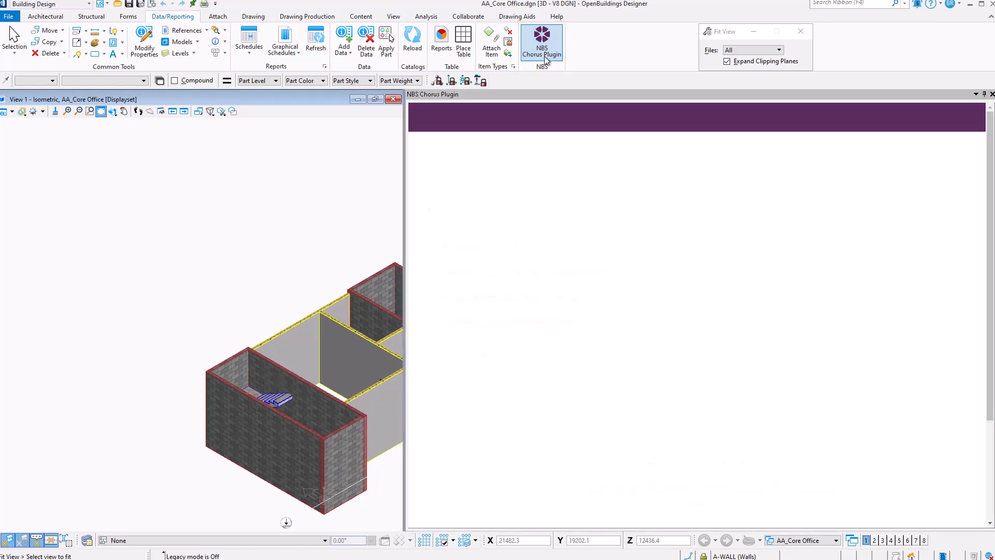
left_click(541, 42)
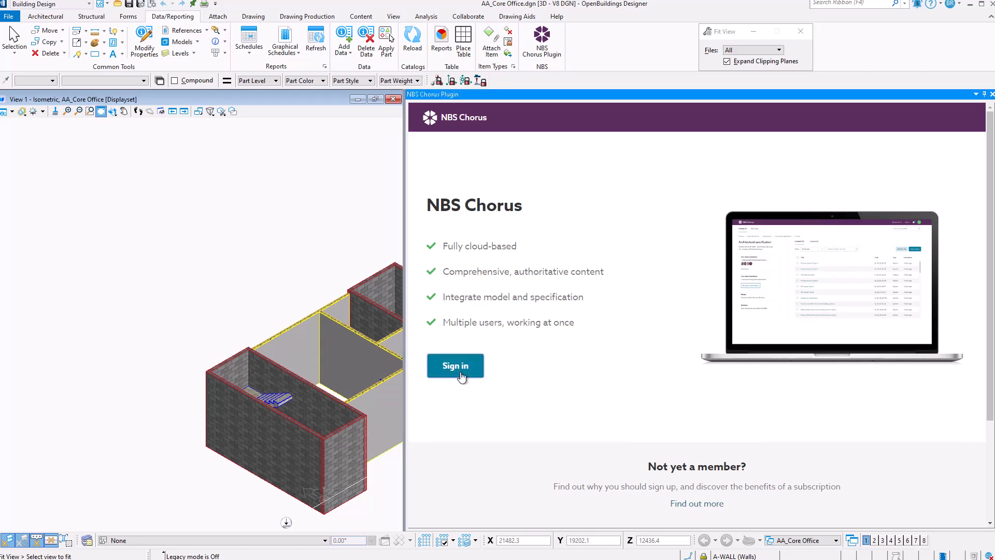
Sign in, choose the project card and load the MySecondSpec specification with its four systems.
left_click(454, 365)
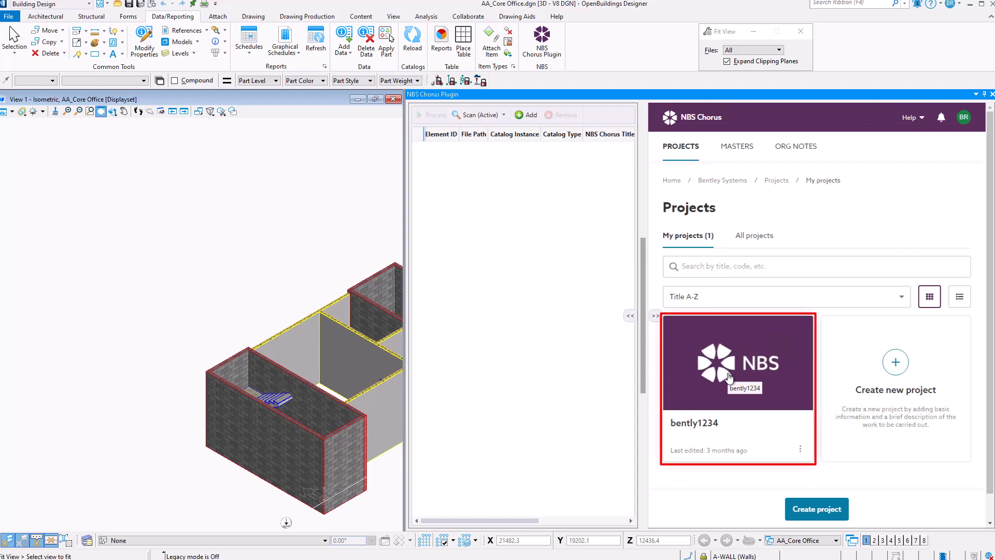
left_click(738, 362)
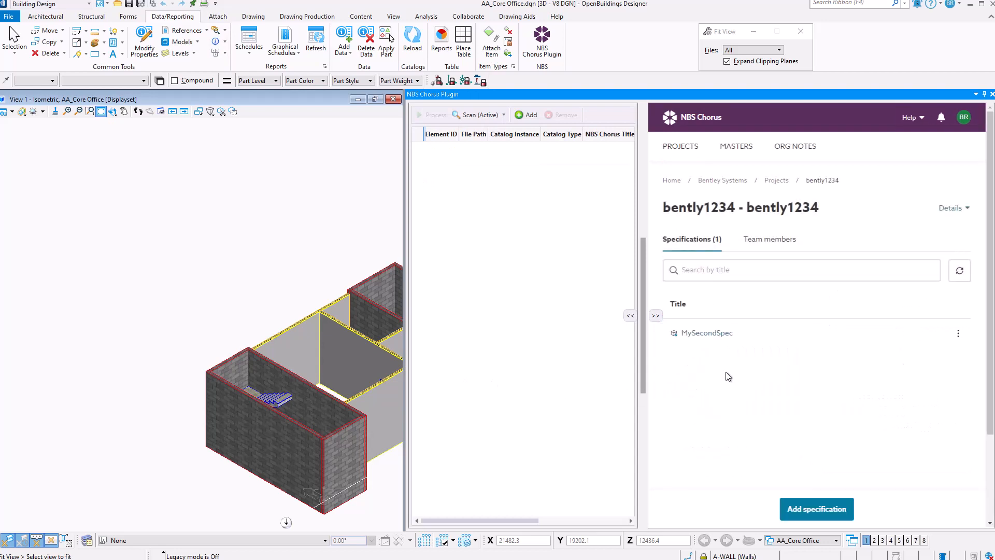
mouse_move(705, 332)
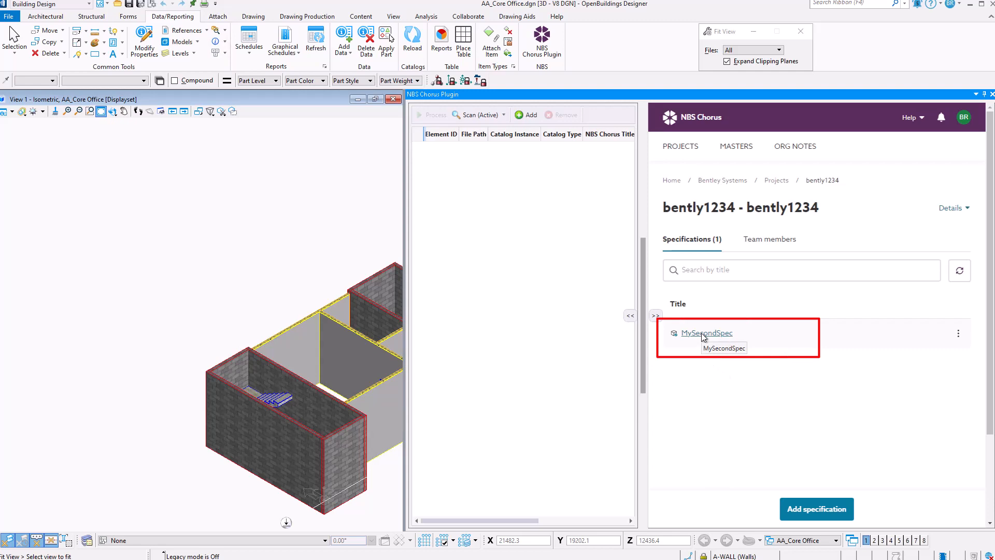
left_click(706, 332)
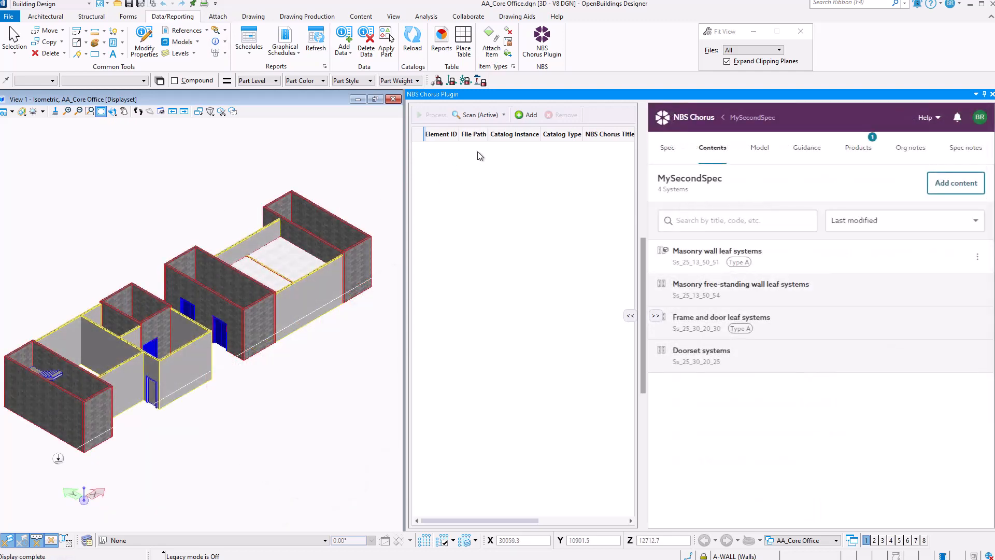
Scan the active model, expand the Wall group, check the Model page and return to Contents.
left_click(475, 115)
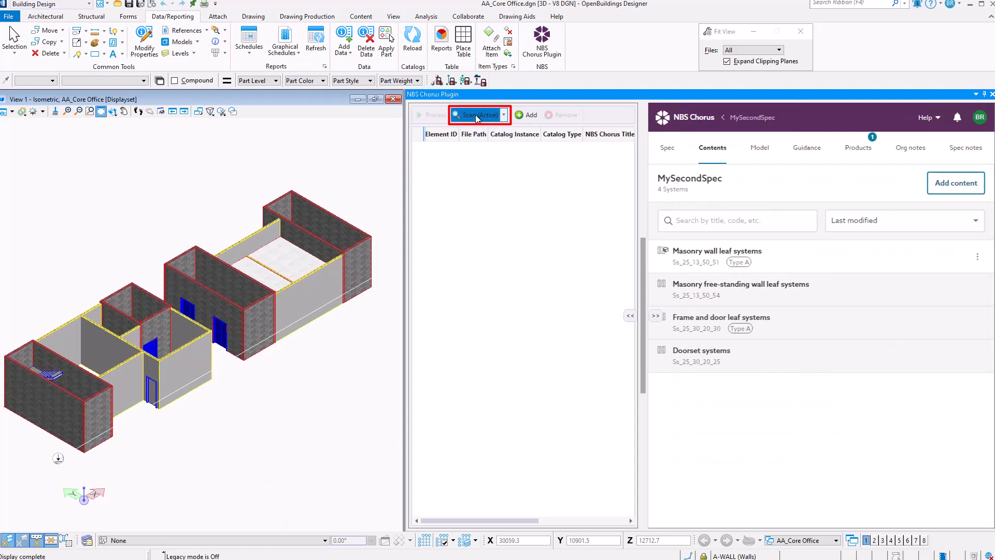
left_click(474, 115)
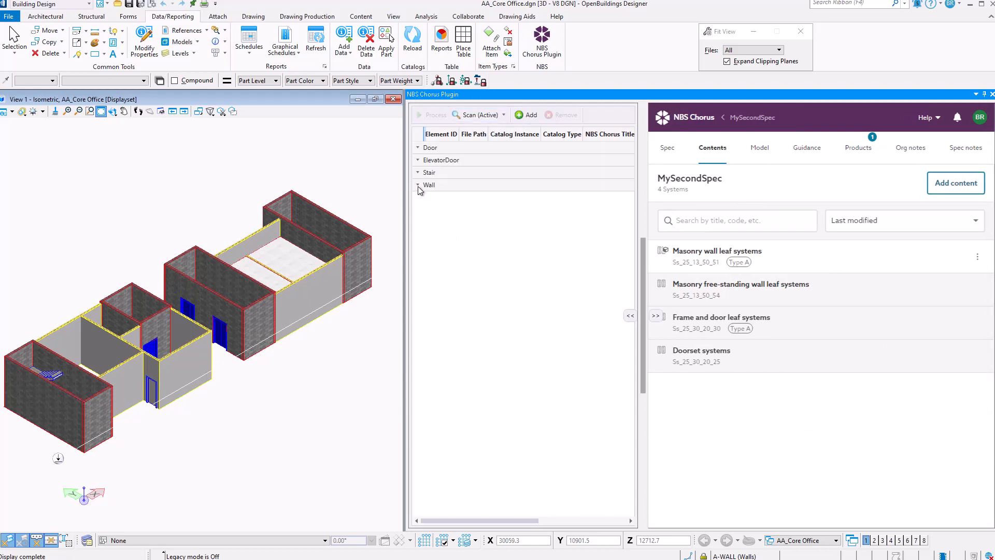
left_click(418, 185)
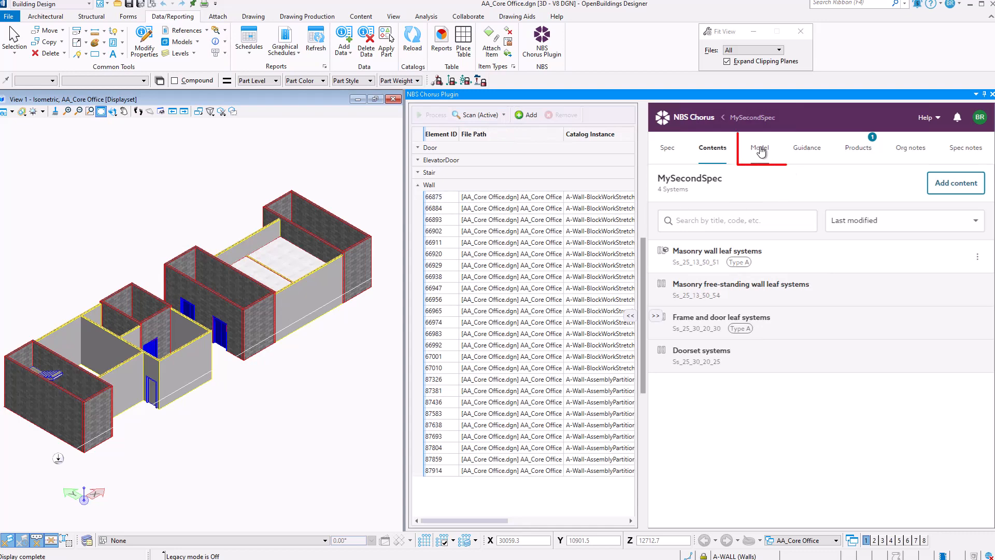
left_click(758, 147)
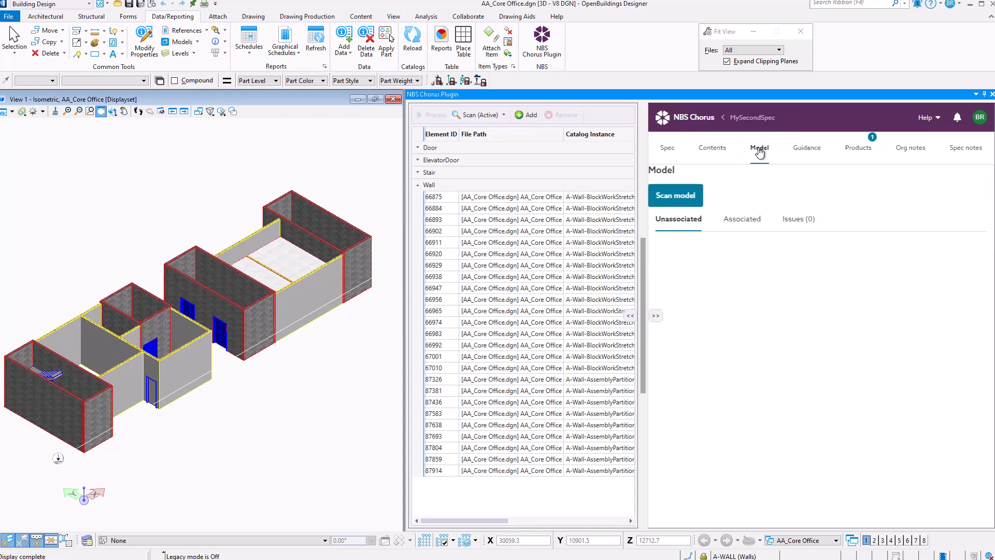
left_click(675, 195)
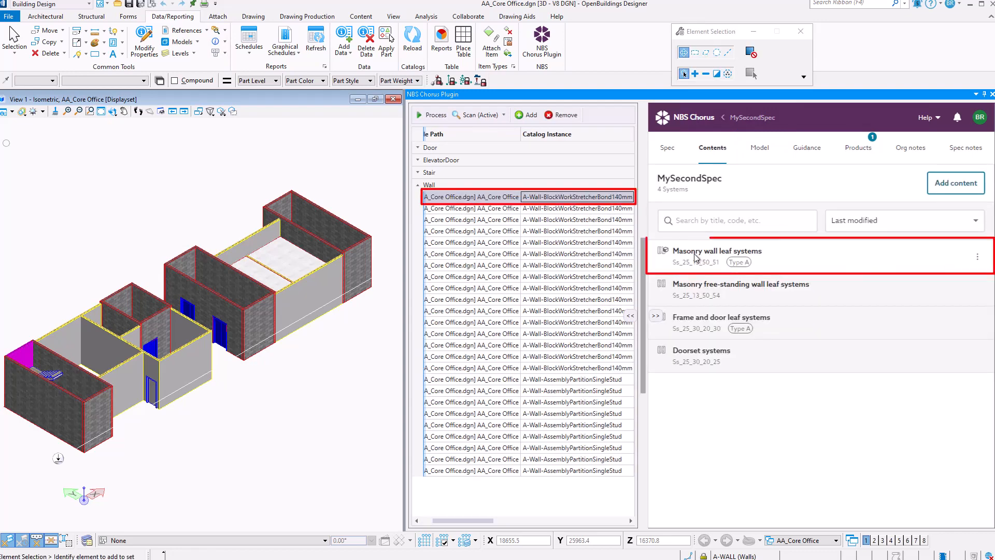
left_click(667, 147)
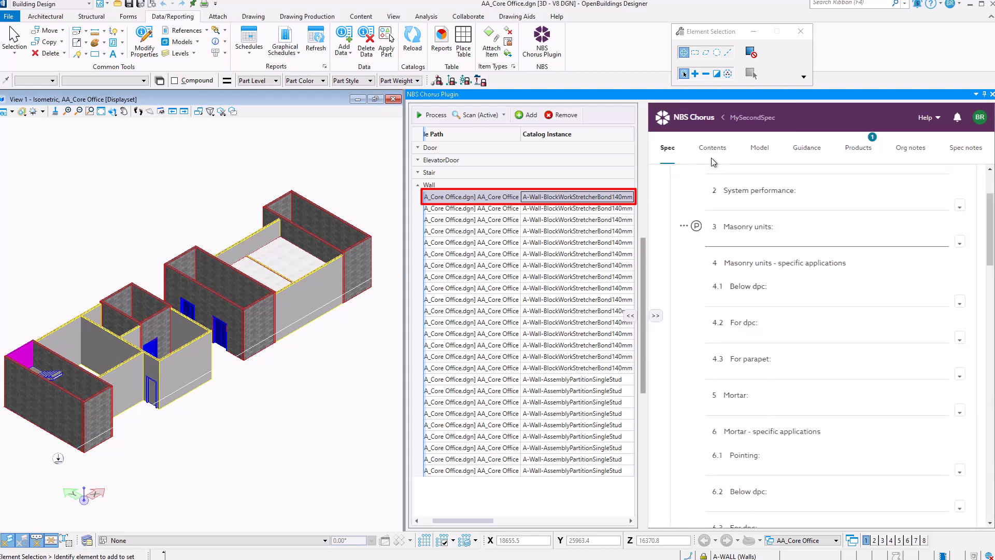
left_click(712, 147)
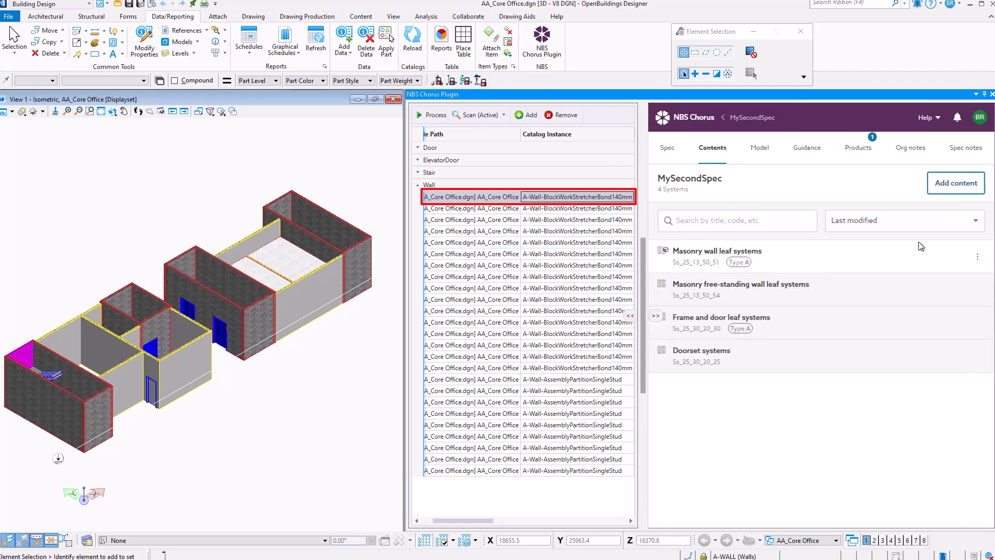
mouse_move(975, 257)
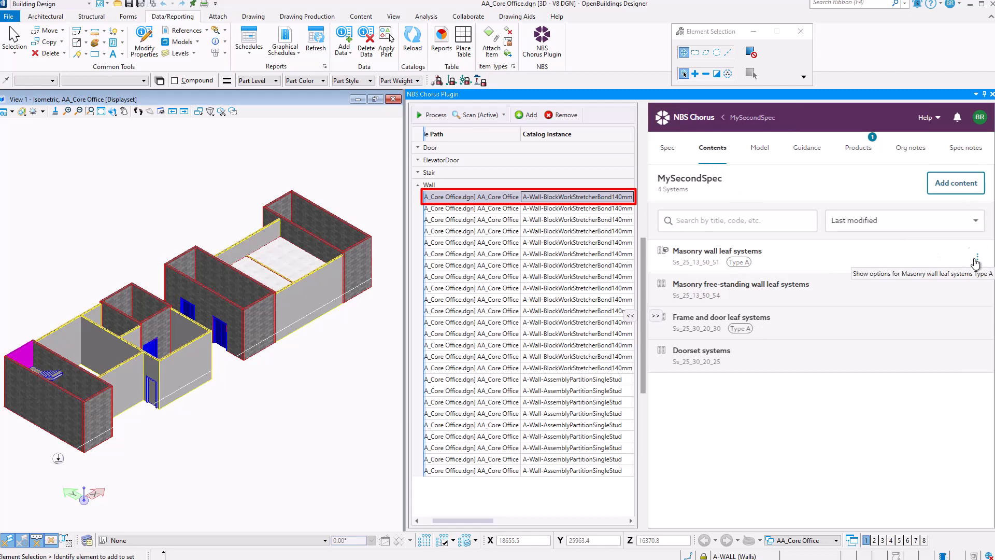
Associate the Masonry wall leaf systems clause with the selected wall via Associate now.
left_click(976, 257)
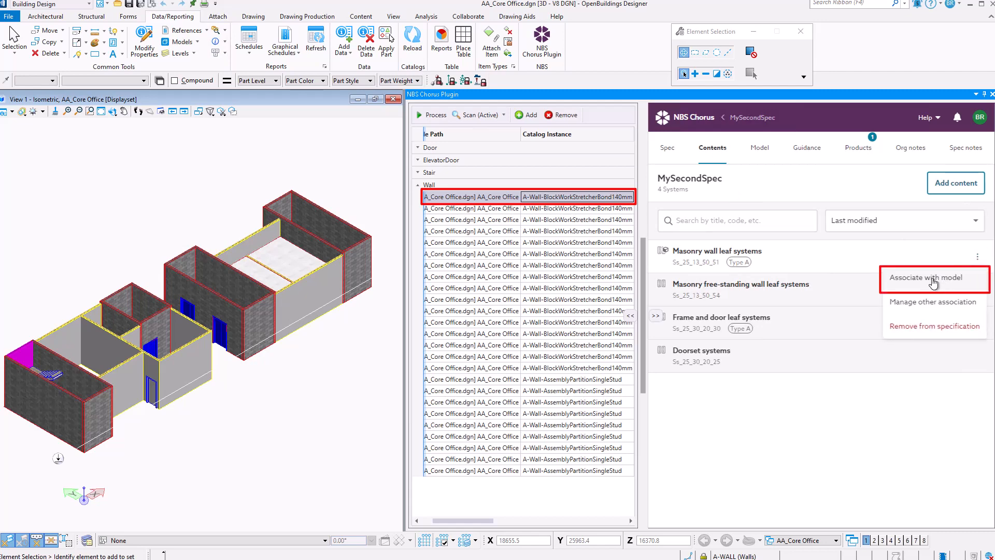
left_click(926, 277)
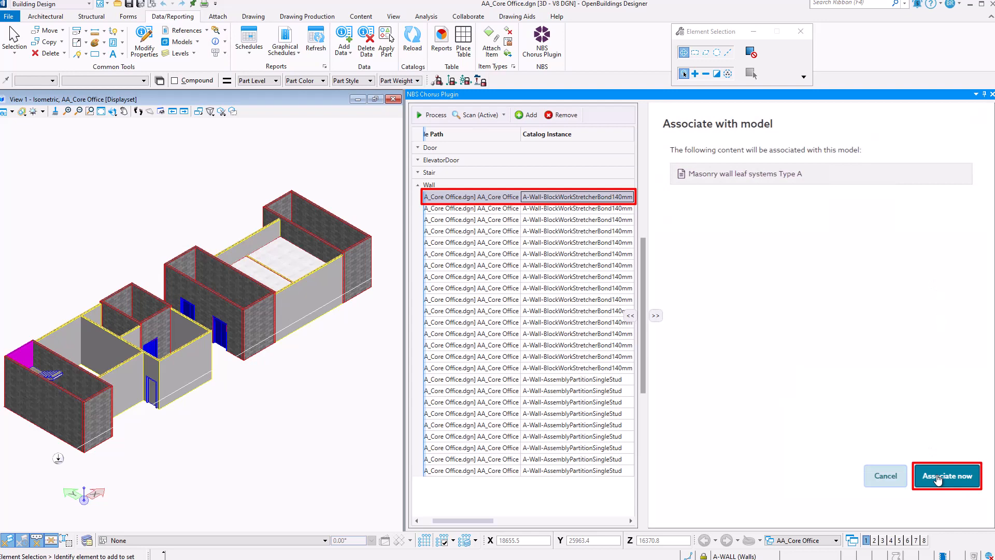
left_click(946, 475)
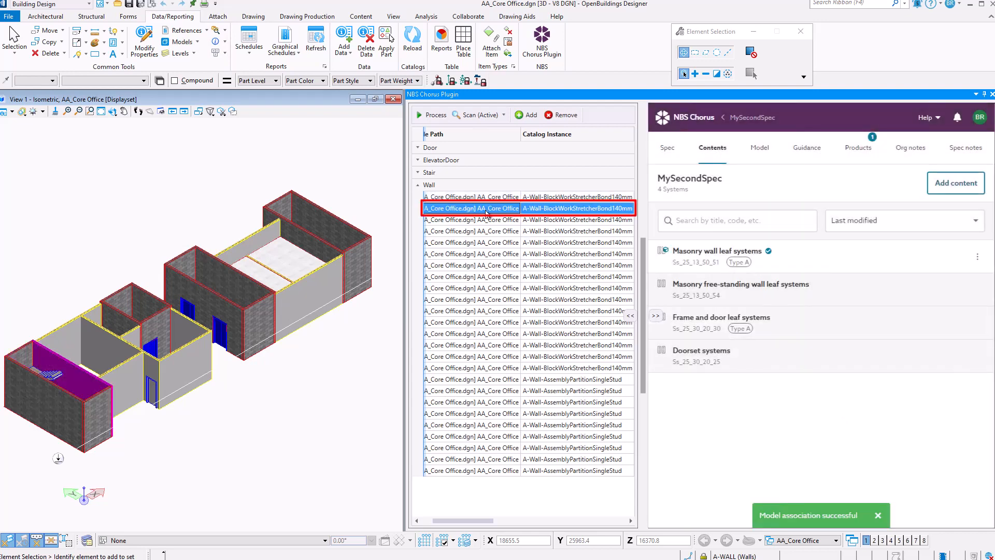
mouse_move(975, 261)
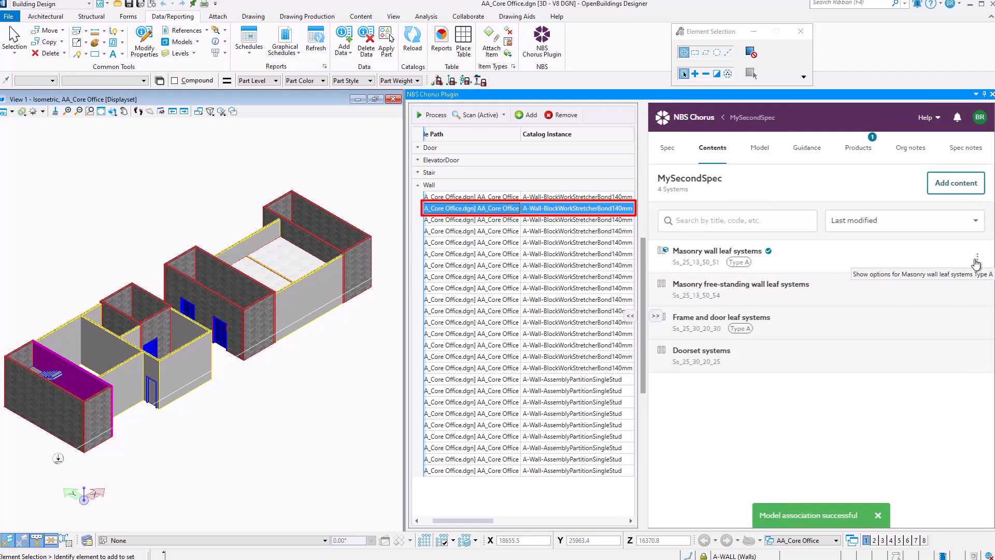
Associate Masonry wall leaf systems with the next wall and confirm the model association.
left_click(978, 258)
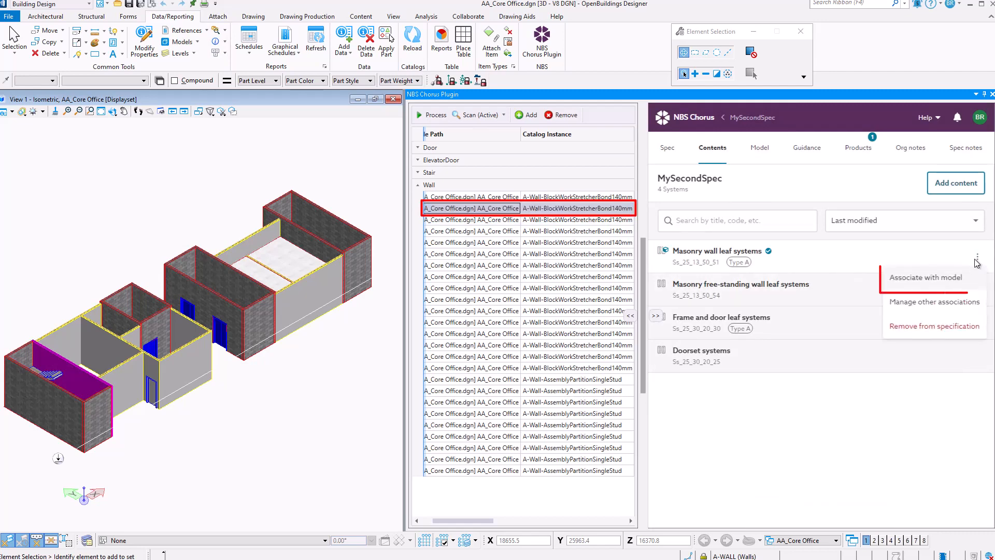
left_click(926, 277)
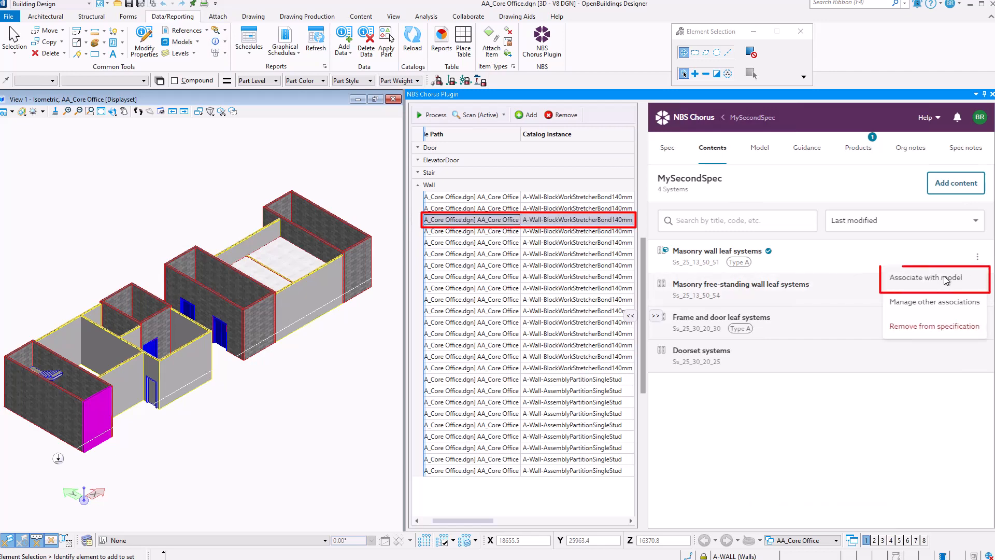
left_click(925, 278)
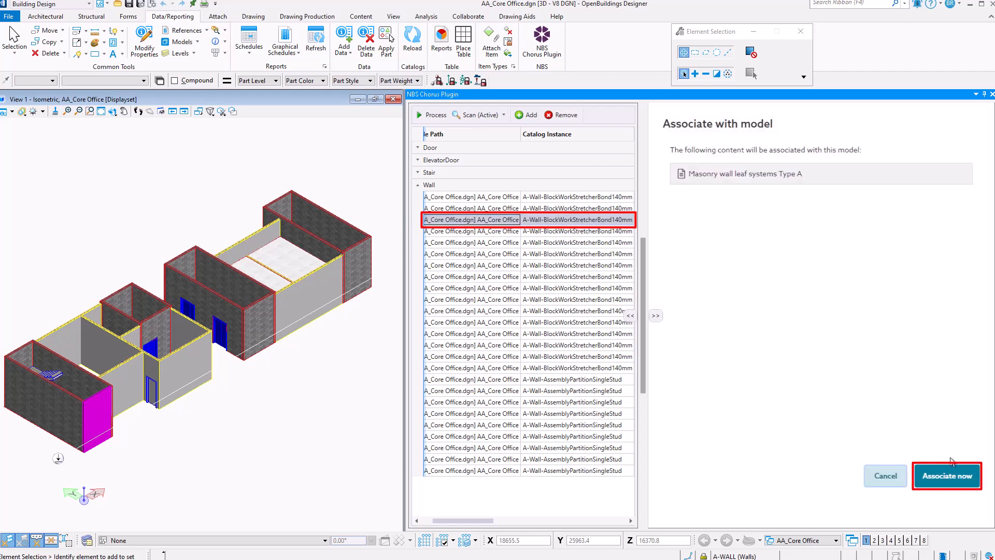
left_click(946, 475)
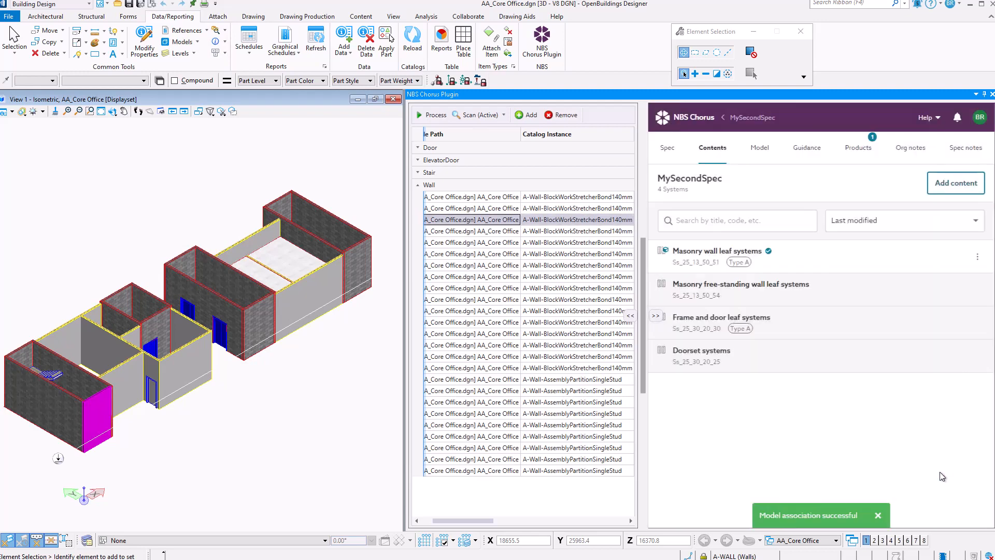
mouse_move(484, 520)
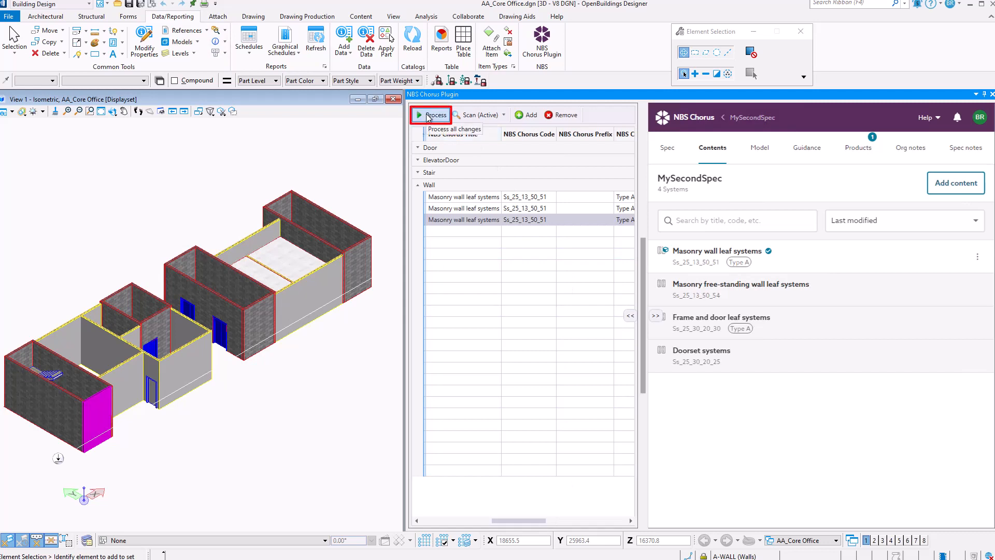
Process the associations so three walls carry the Ss_25_13_50_51 code in their properties.
left_click(435, 115)
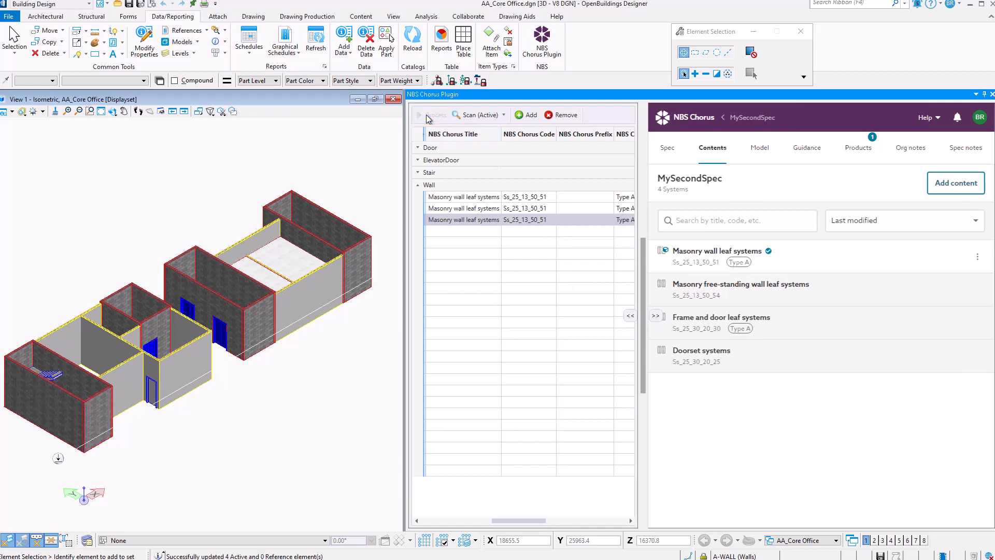